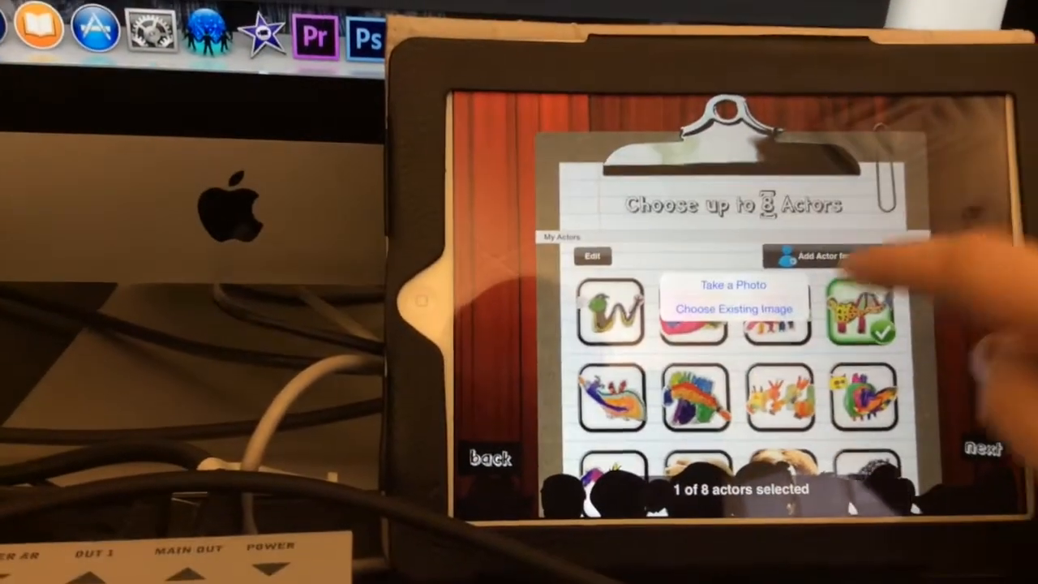
Step: Import an existing photo as an actor and scroll through the camera roll dragon drawings
{"action": "left_click", "coordinate": [733, 308]}
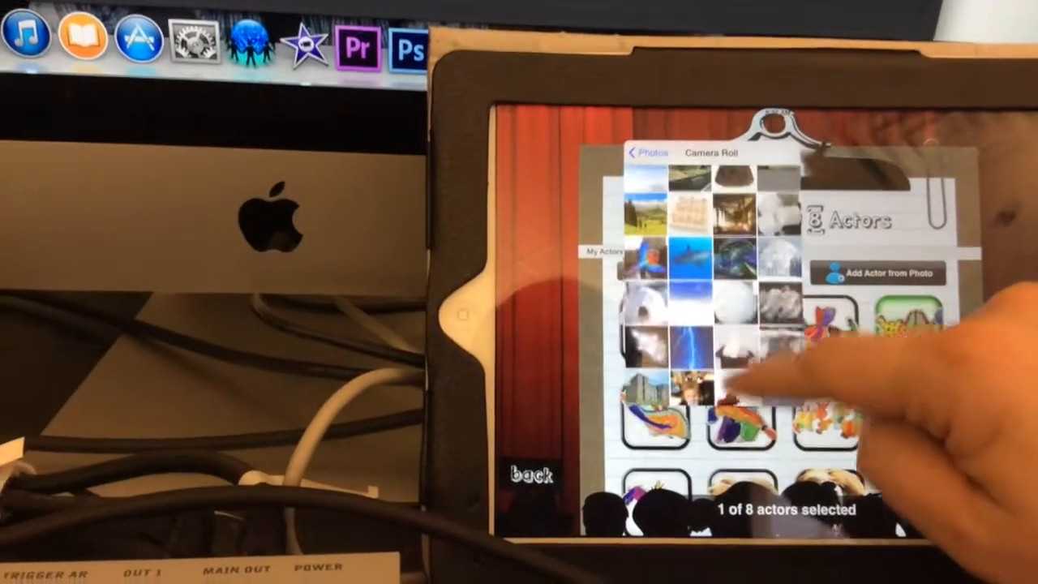
{"action": "scroll", "scroll_direction": "down", "scroll_amount": 3}
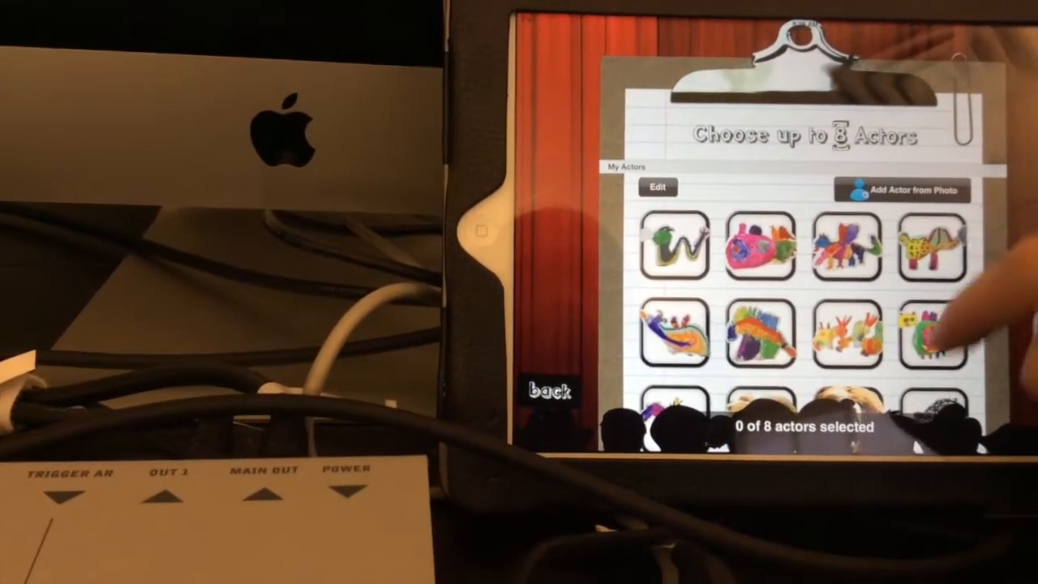
{"action": "scroll", "scroll_direction": "down", "scroll_amount": 3}
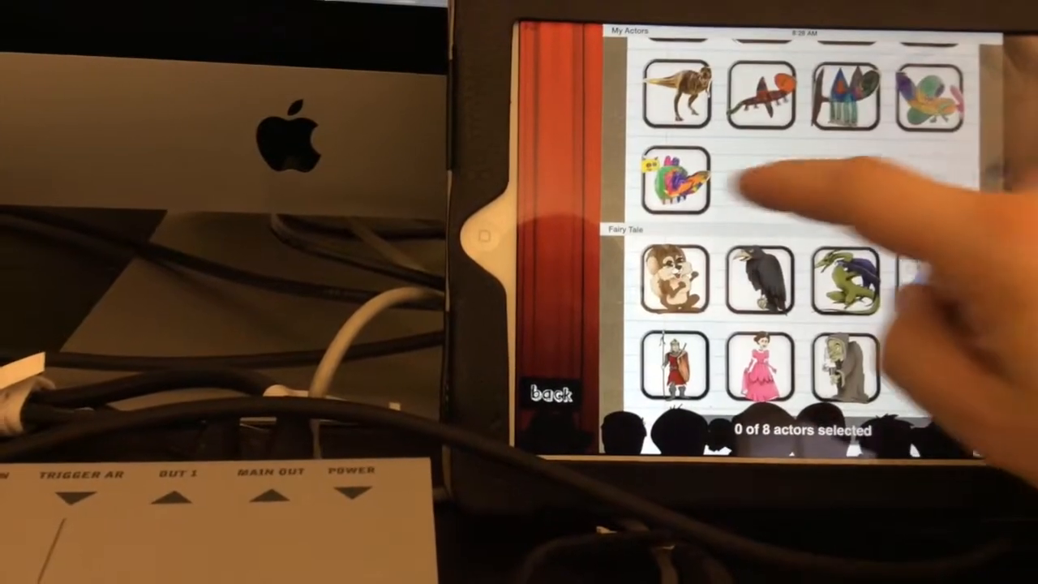